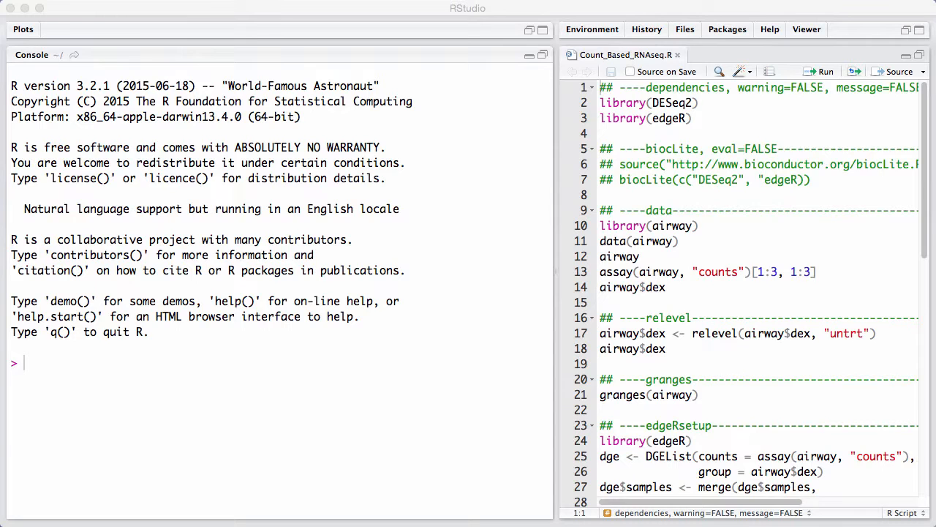
mouse_move(898, 365)
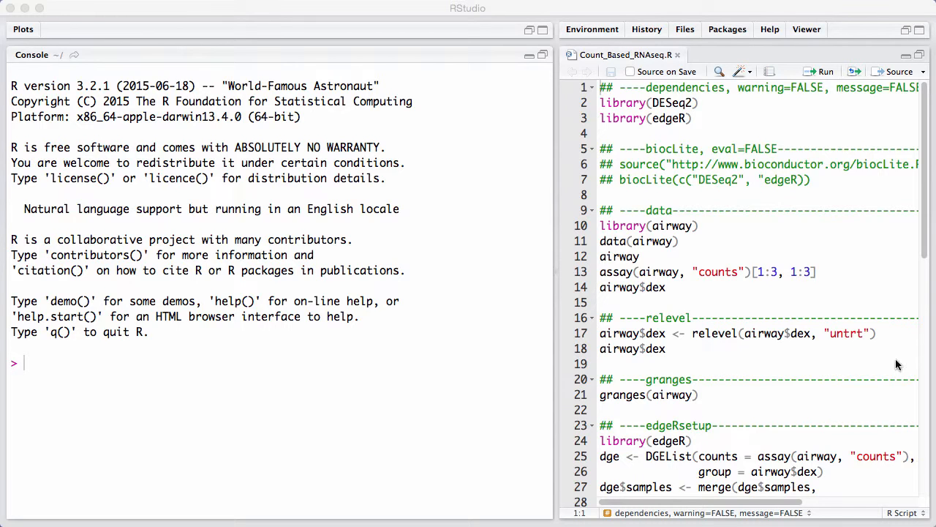
Step: Run the data chunk loading airway and printing its summary and the first 3x3 counts
click(700, 226)
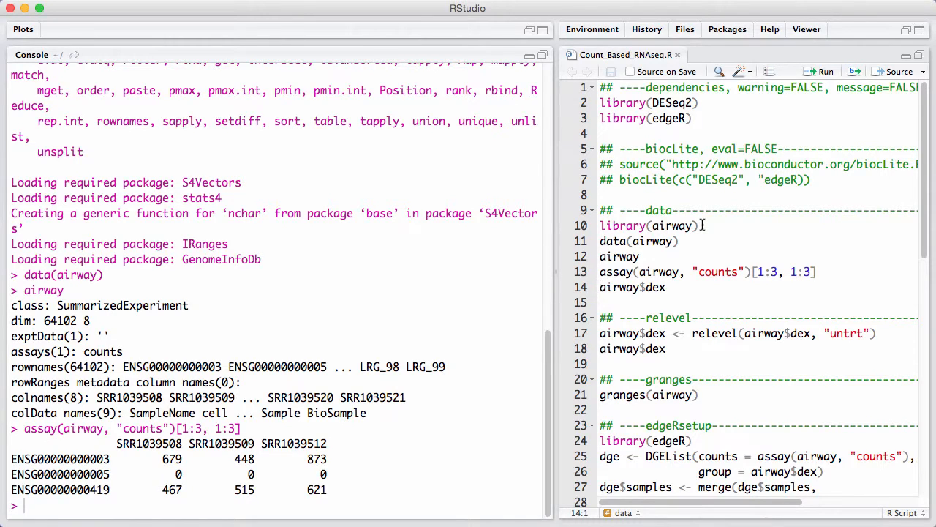
Step: Run airway$dex, relevel dex with 'untrt' as reference, and print granges(airway)
click(825, 71)
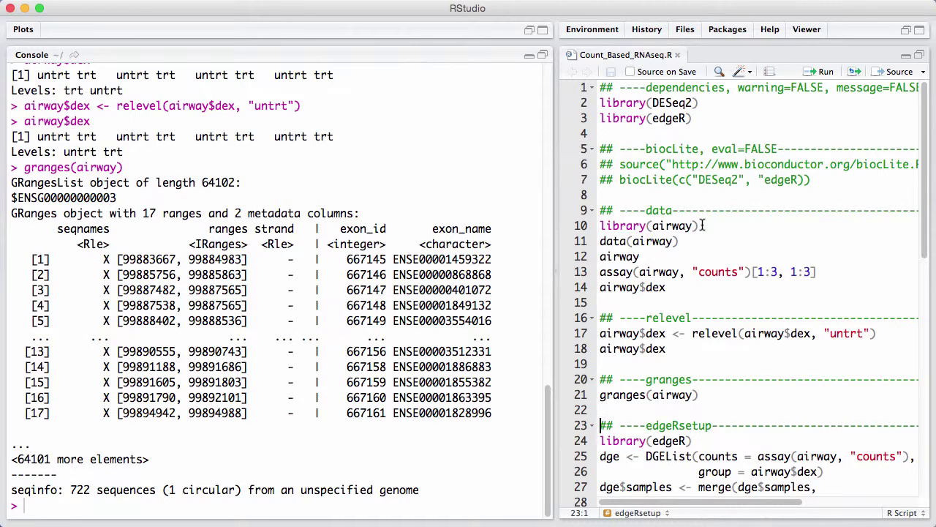
Step: Run library(edgeR) in the edgeRsetup chunk, loading limma with it
click(826, 70)
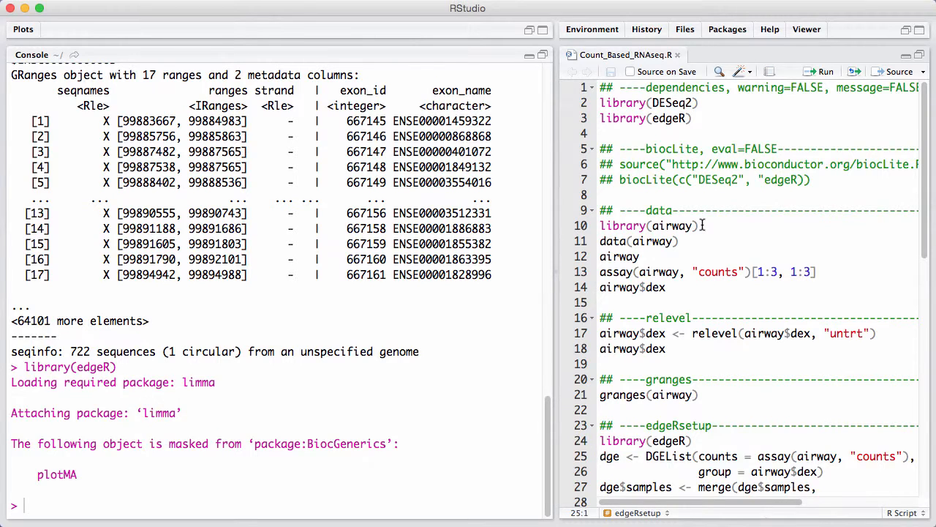
click(821, 70)
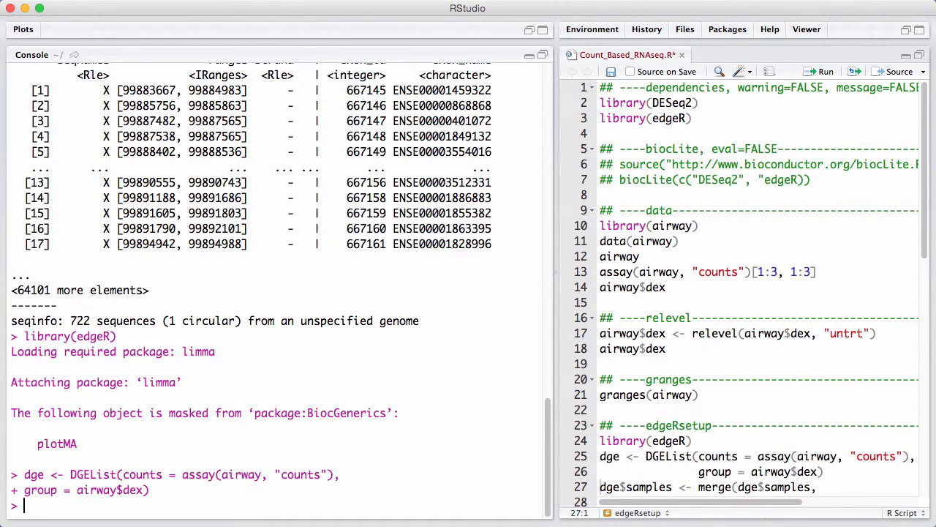
Step: Print dge$samples in the Console to show group, lib.size and norm.factors for the eight samples
text(dge$samples)
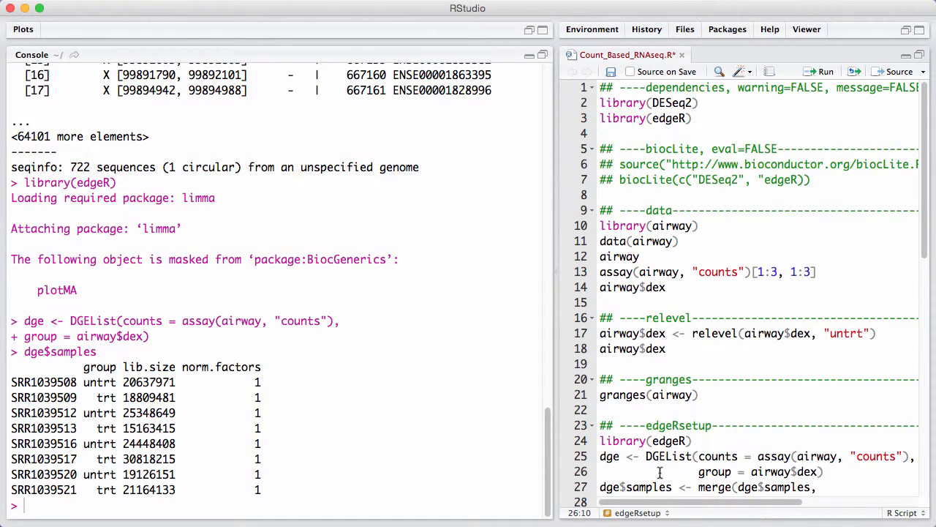
Step: Merge colData(airway) into dge$samples and print the table with cell, dex and sample IDs
scroll(down, 3)
text(dge)
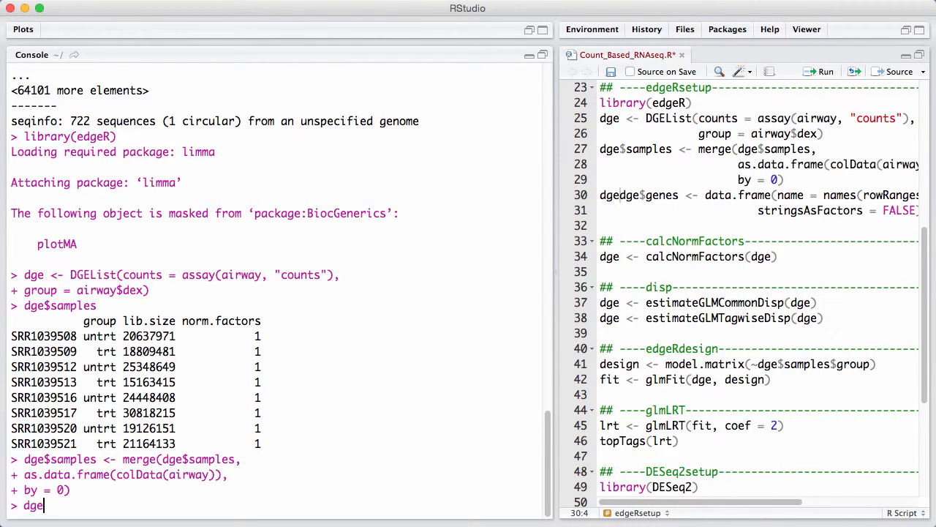
text($samples)
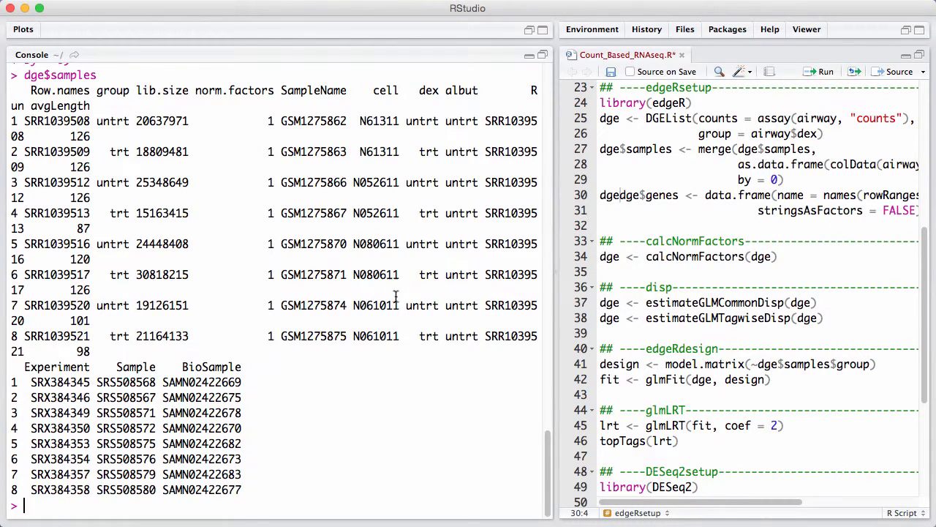
Step: Assign Ensembl gene IDs from the airway ranges to dge$genes
text(dge$g)
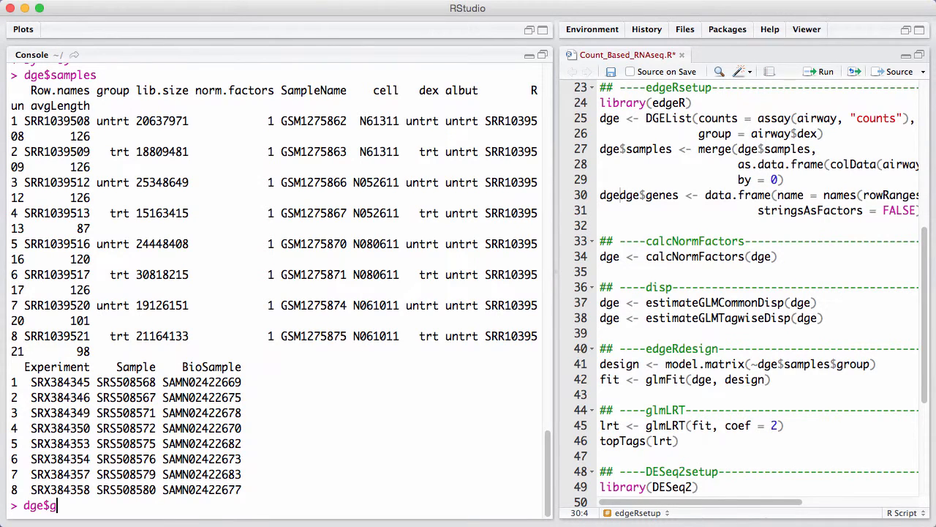
text(enes)
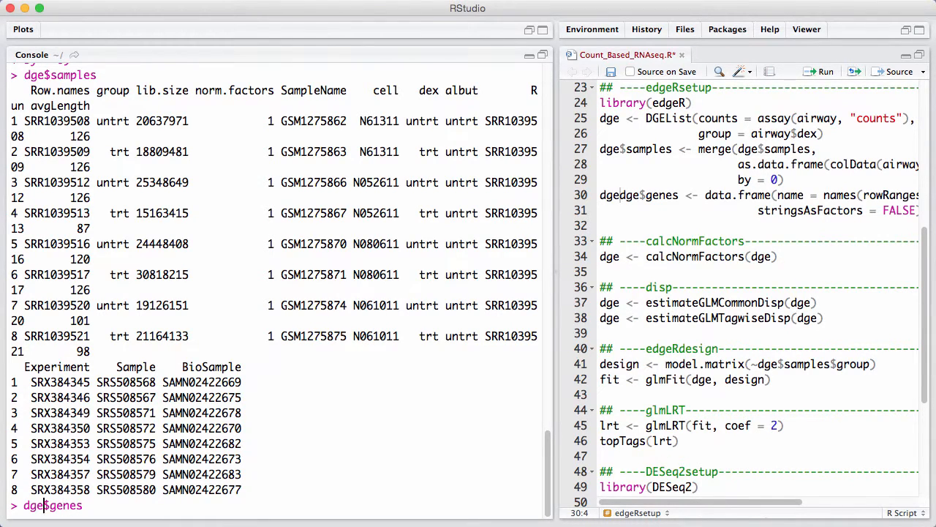
text(Head()
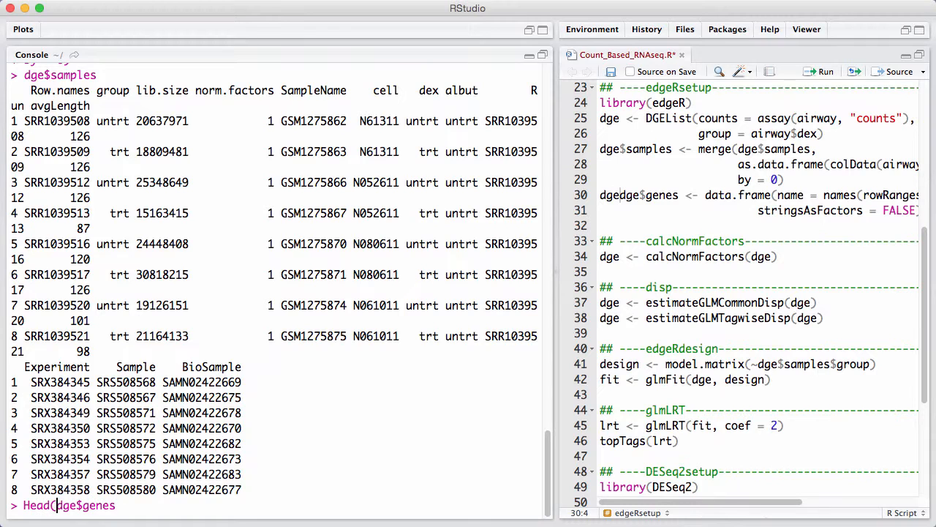
key(Return)
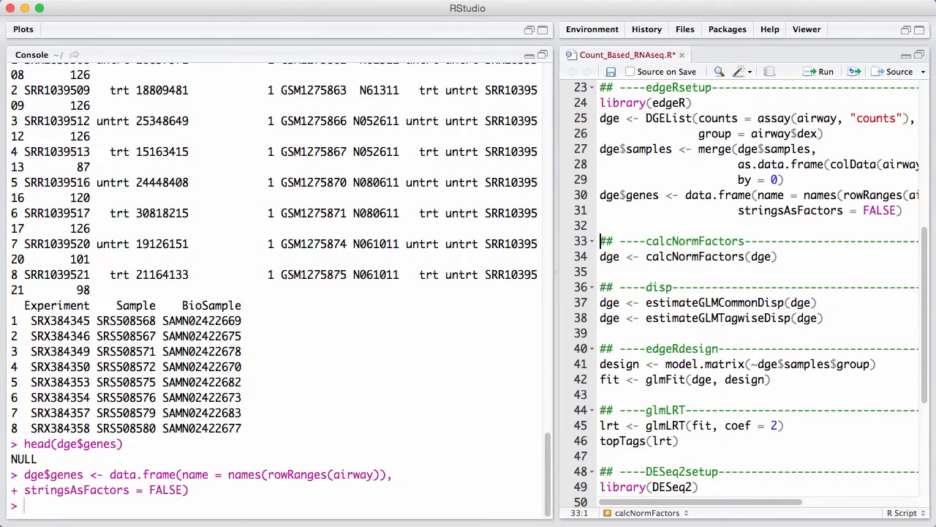
mouse_move(446, 509)
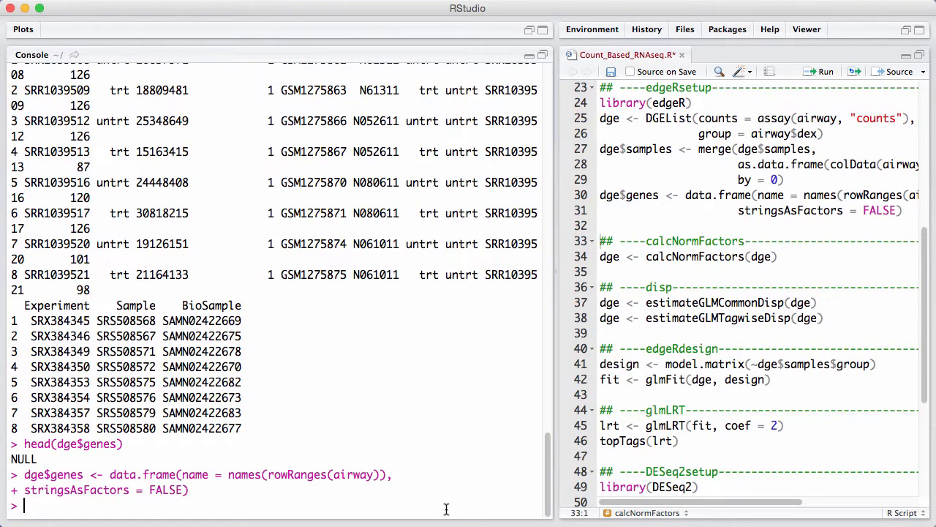
Step: Show the first gene names in dge$genes with head()
text(head(dge))
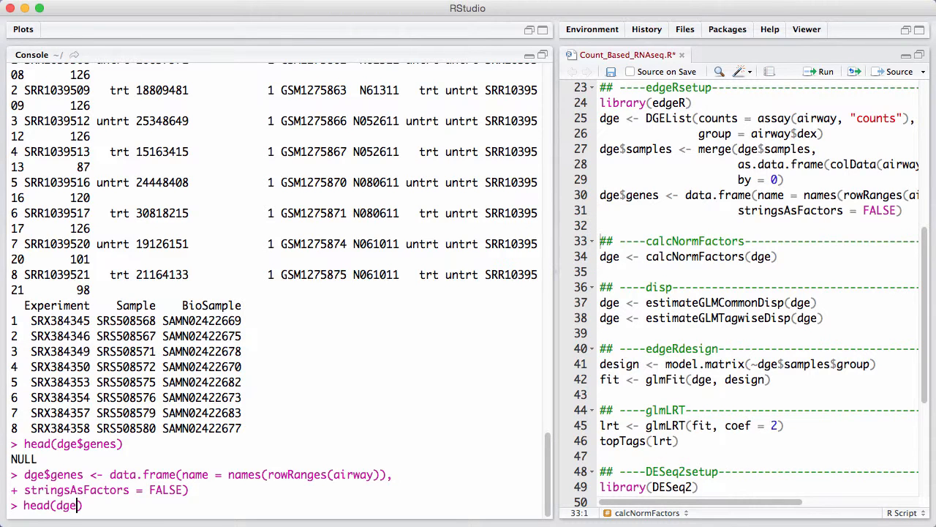
text($genes)
key(Return)
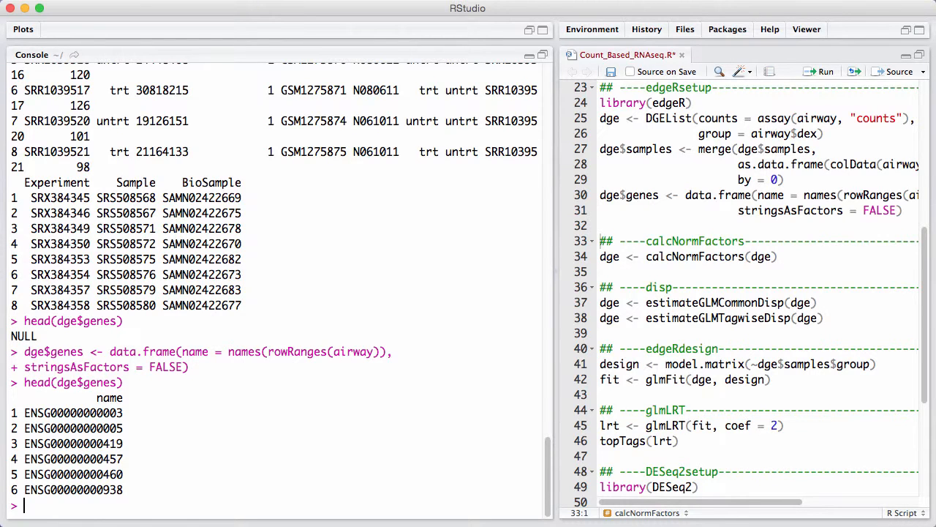
mouse_move(661, 256)
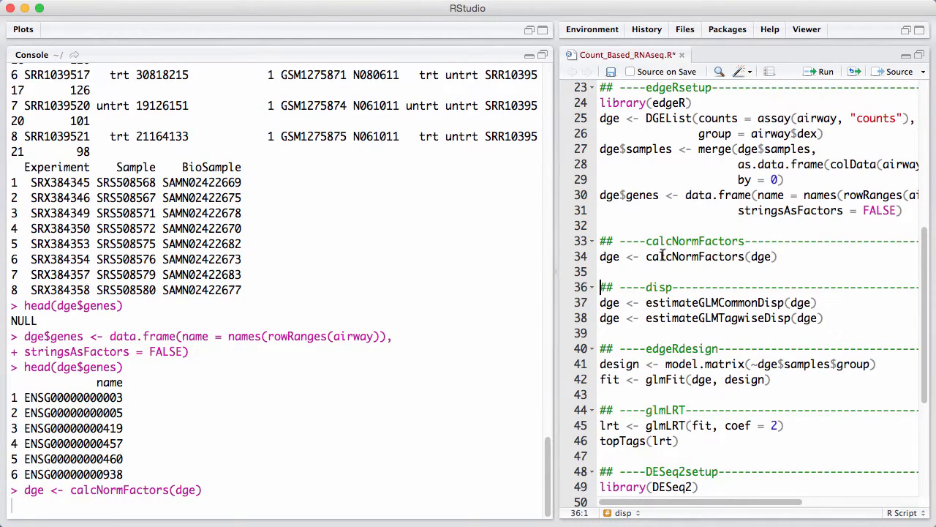
Step: Print dge$samples showing normalization factors of roughly 0.95 to 1.06
key(Return)
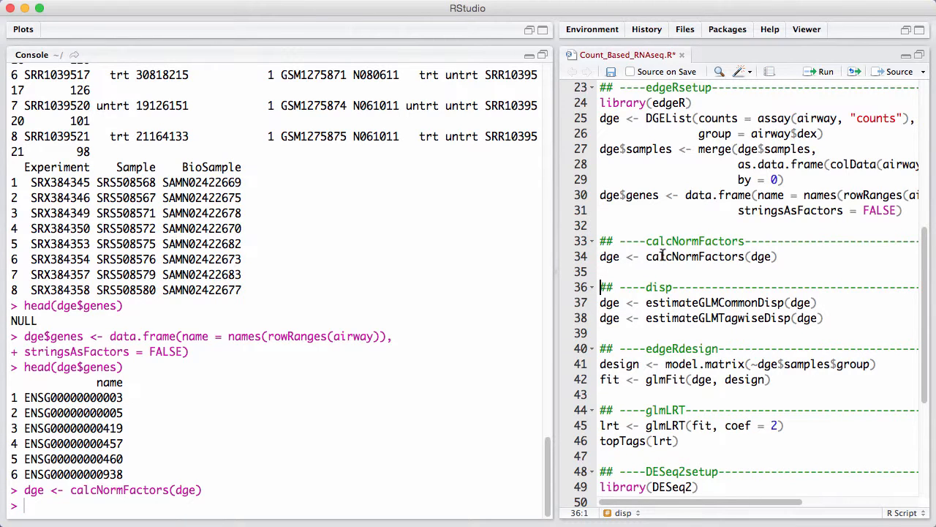
text(dge$)
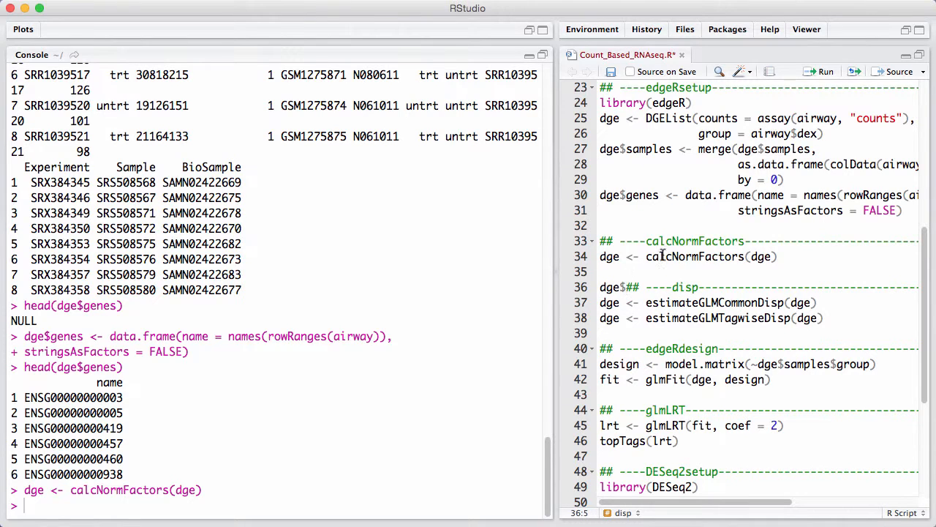
text(dge$)
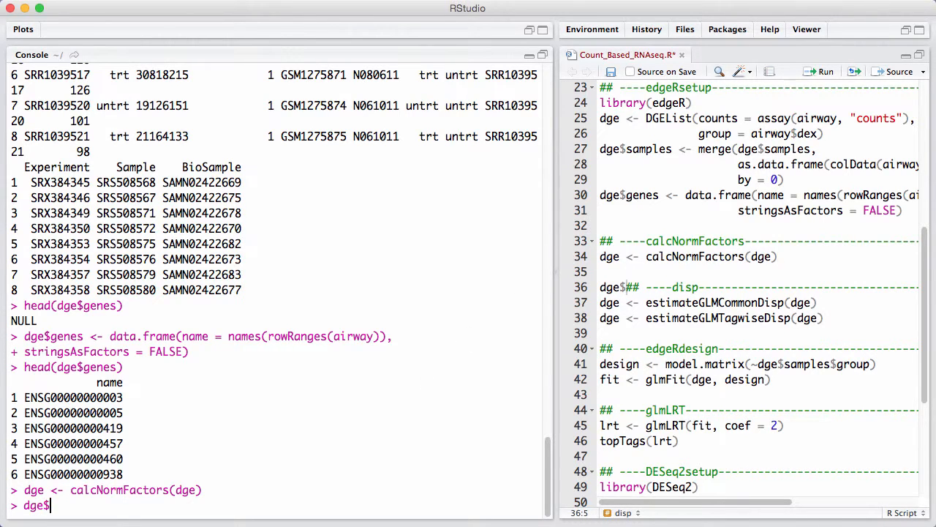
key(Return)
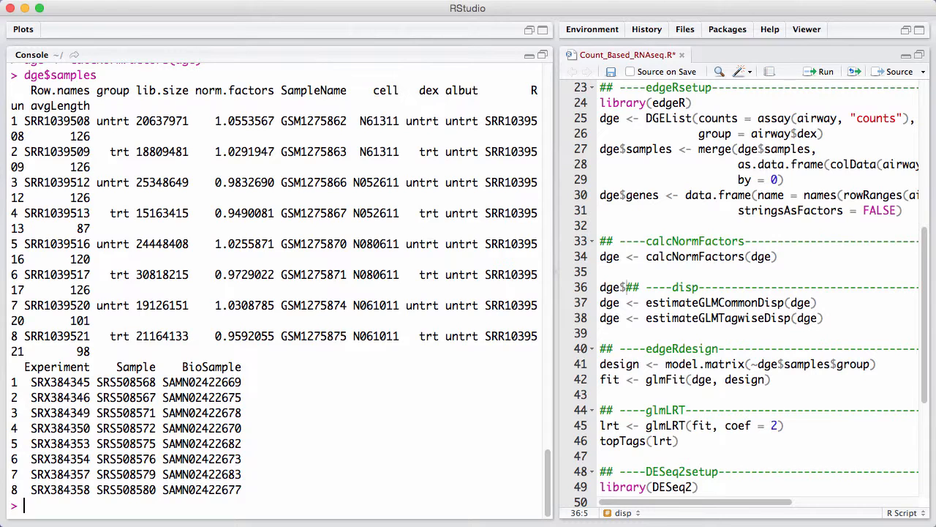
mouse_move(629, 317)
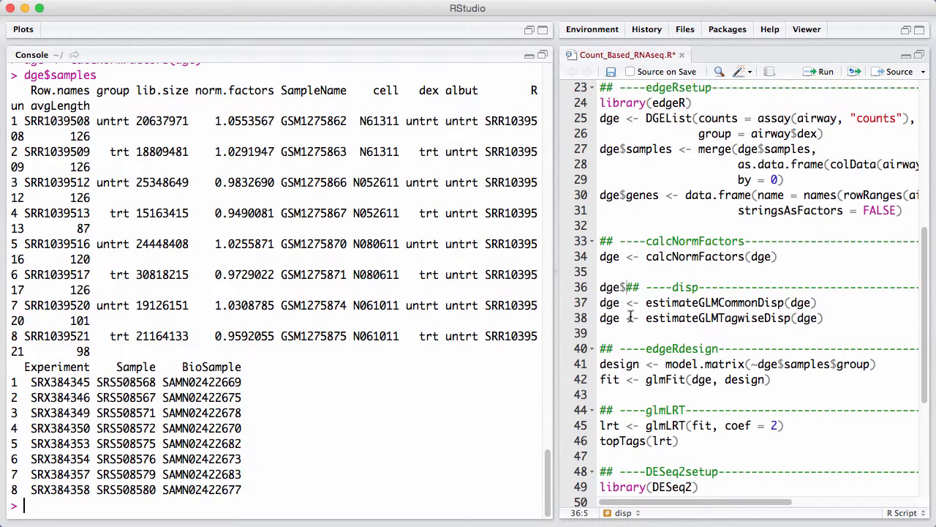
Step: Run estimateGLMCommonDisp and estimateGLMTagwiseDisp on the dge object
click(641, 302)
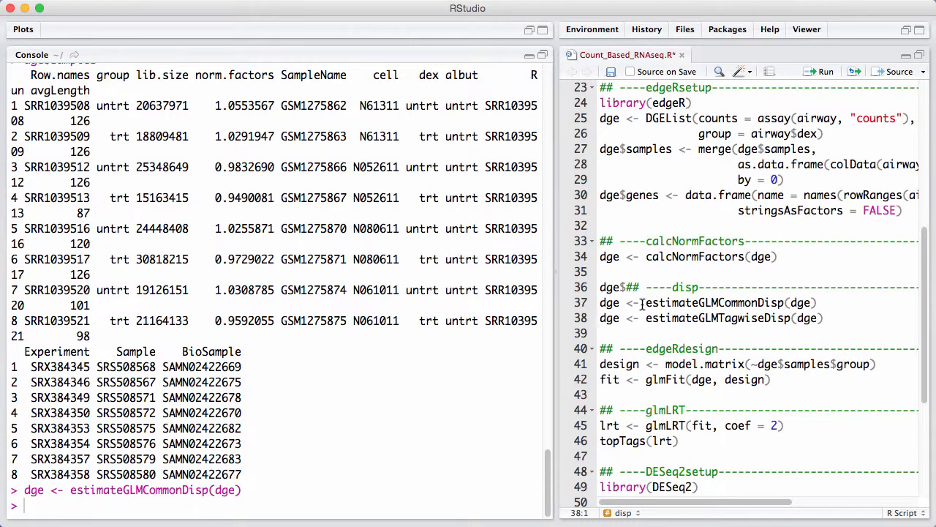
key(Return)
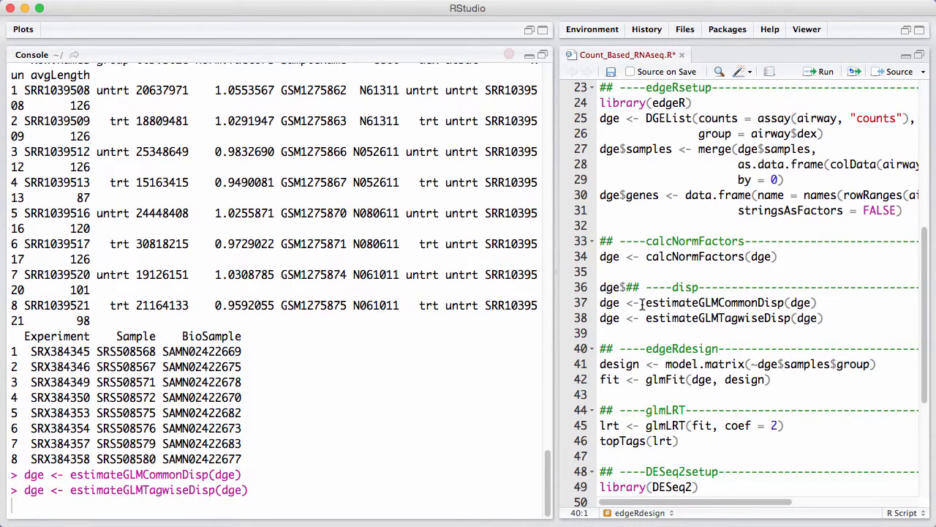
key(Return)
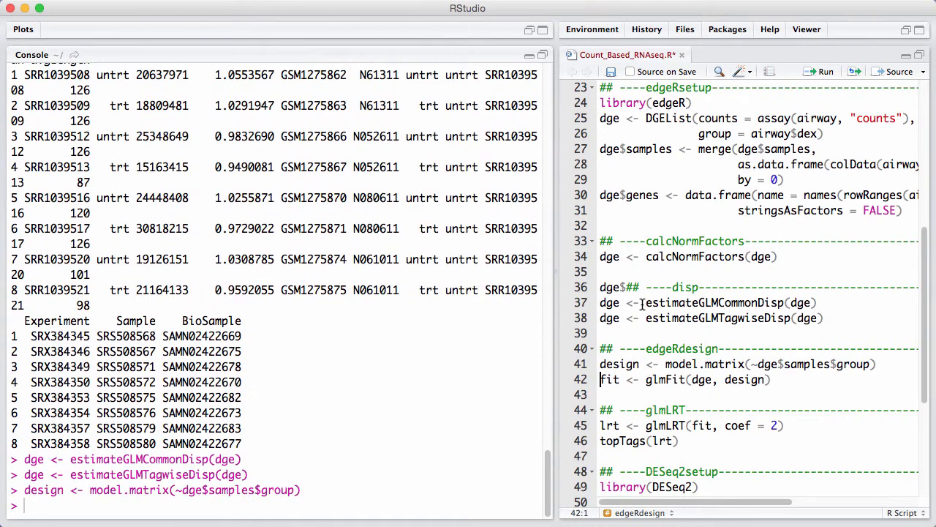
mouse_move(304, 515)
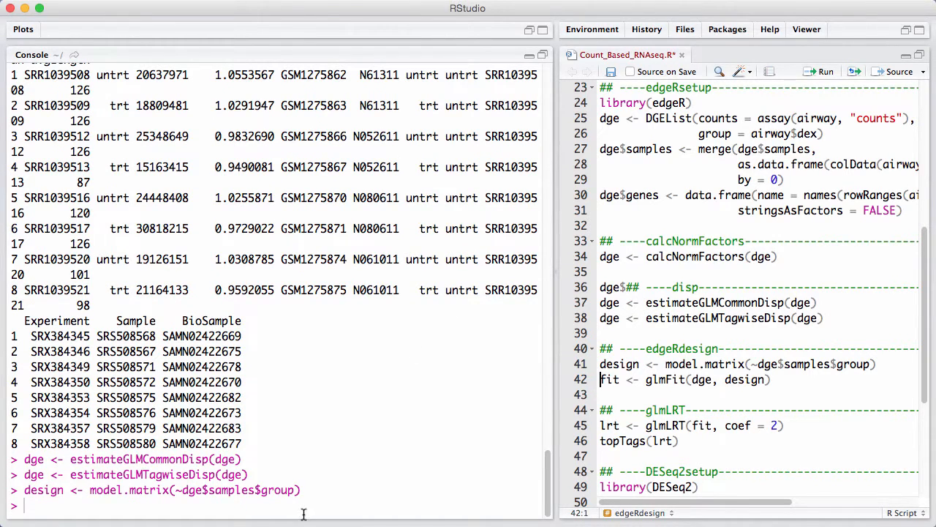
Step: Run head(design) to preview the intercept and treated-group columns of the design matrix
text(head)
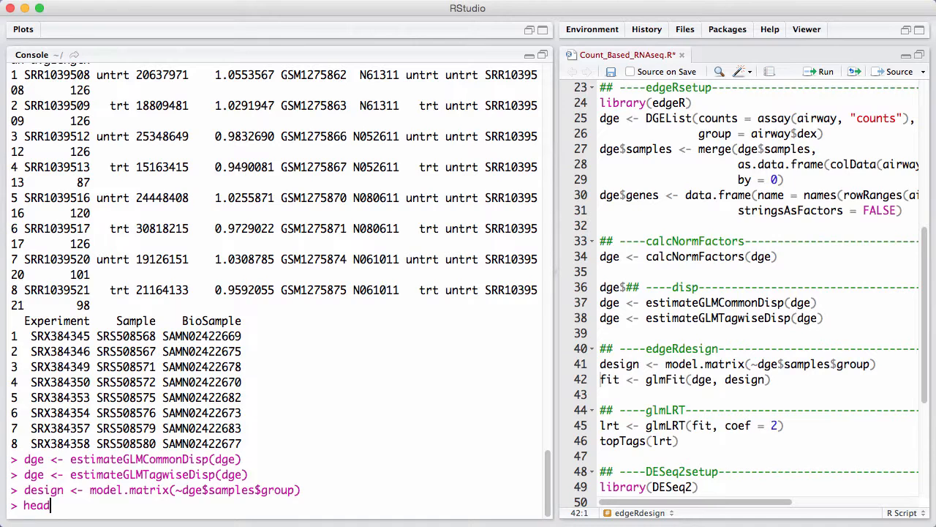
text(())
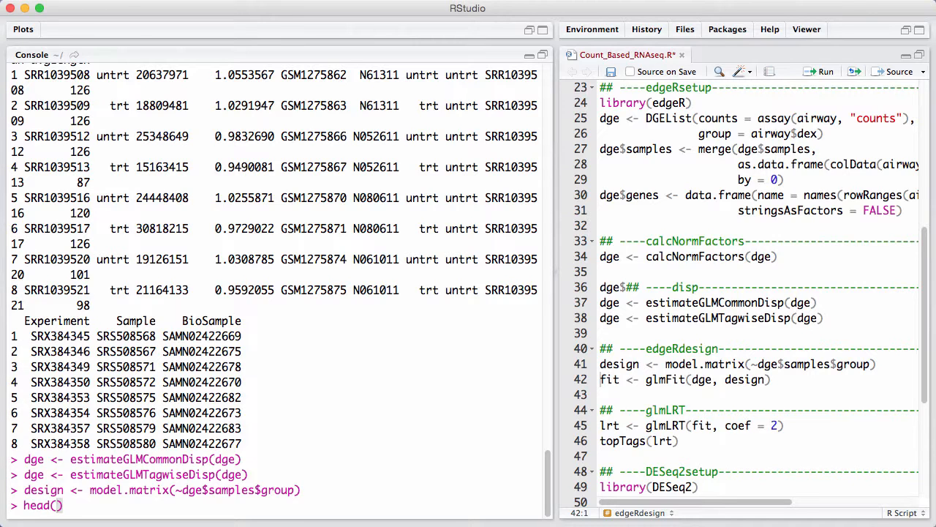
text(design)
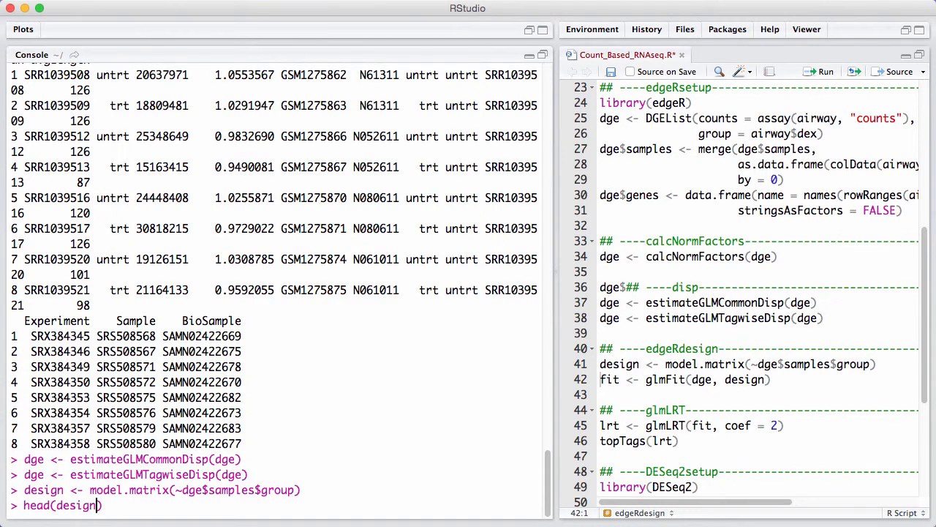
key(Return)
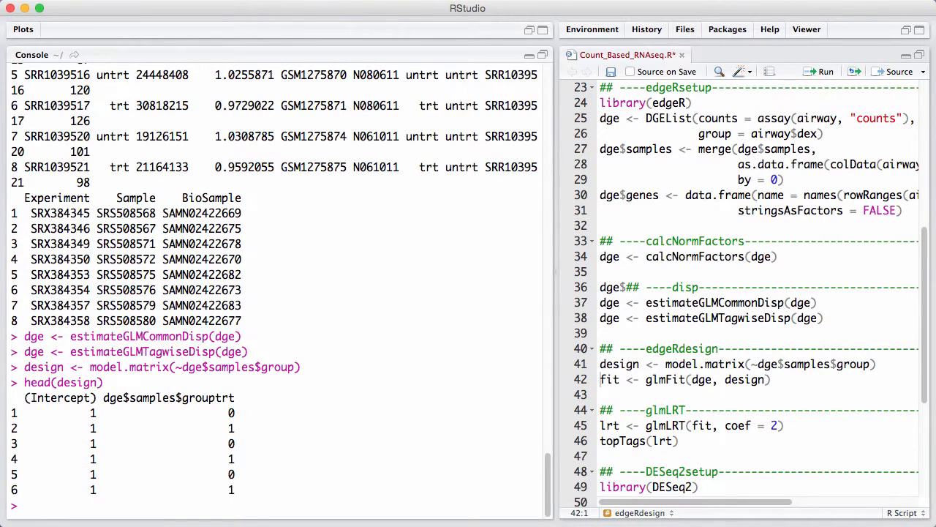
mouse_move(390, 452)
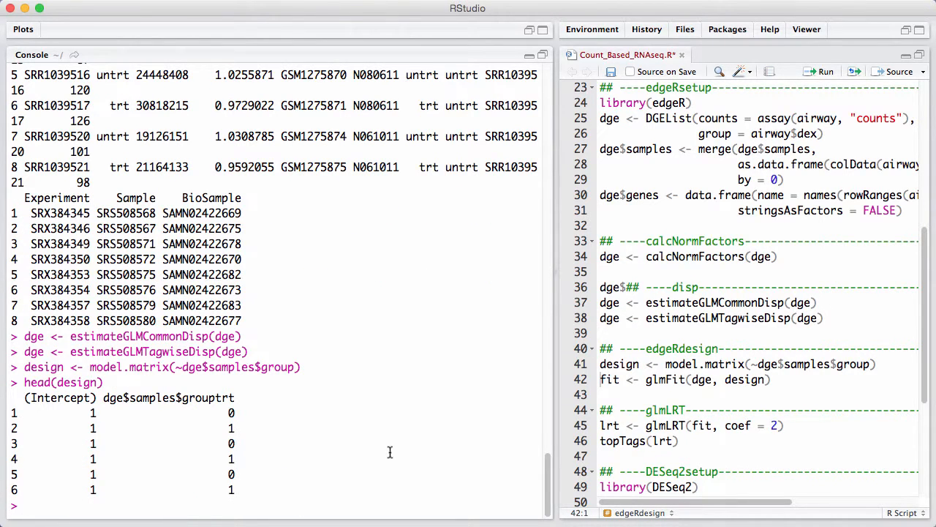
click(602, 380)
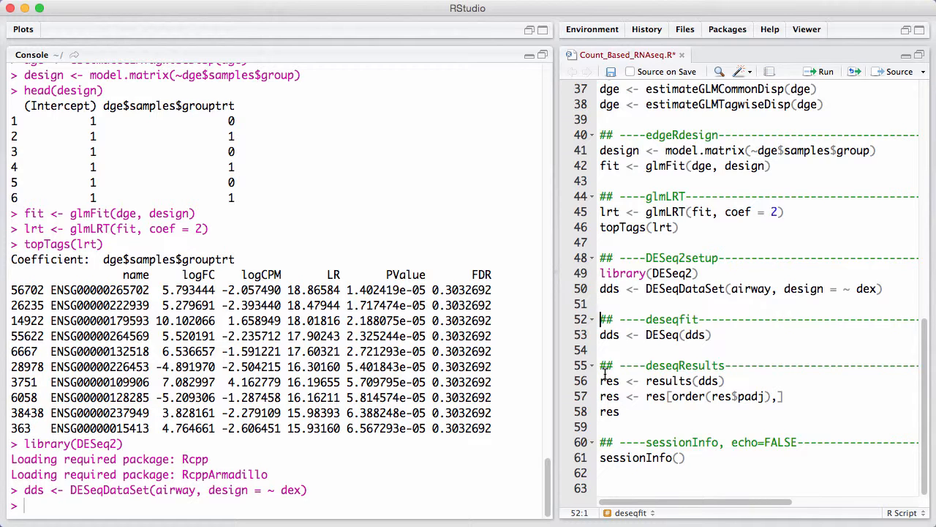
Step: Run dds <- DESeq(dds) and res <- results(dds) from the script
click(828, 70)
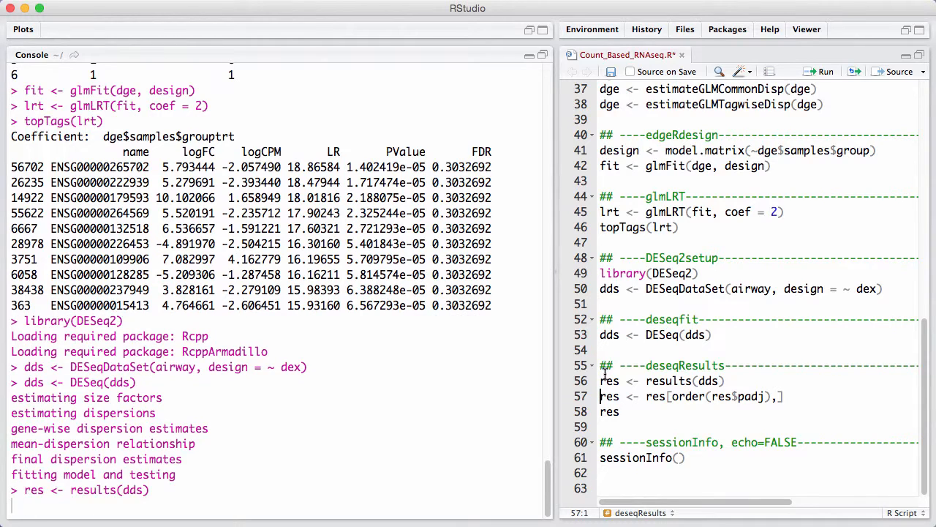
Step: Print the 64,102-row DESeq2 results table of log2 fold changes for dex trt vs untrt
key(Return)
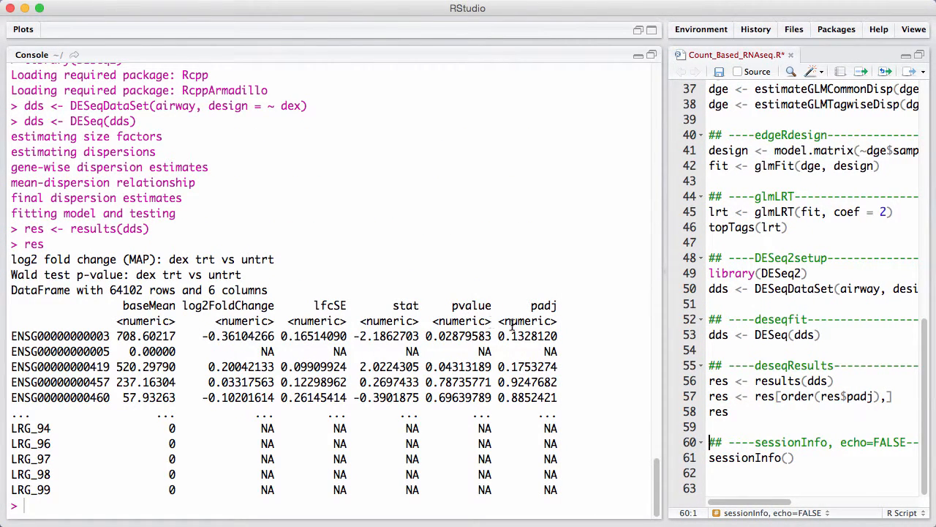
mouse_move(541, 281)
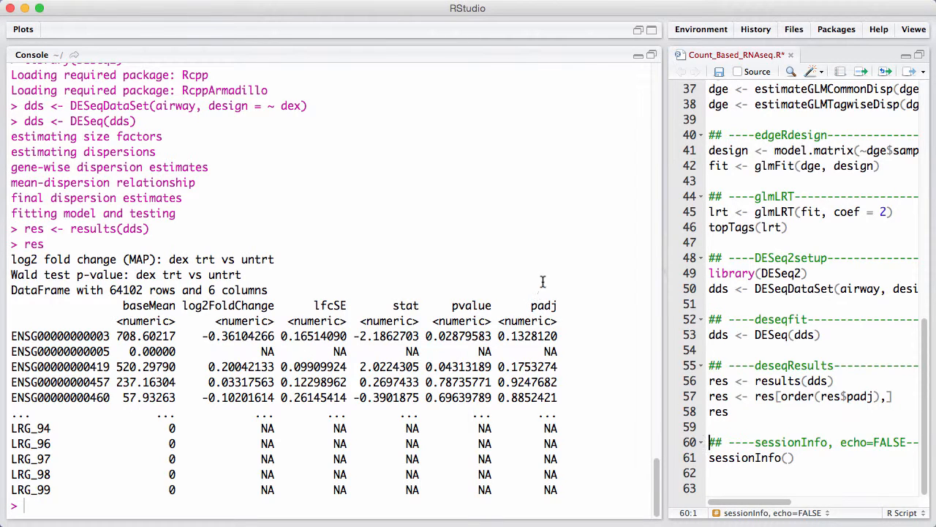
mouse_move(701, 308)
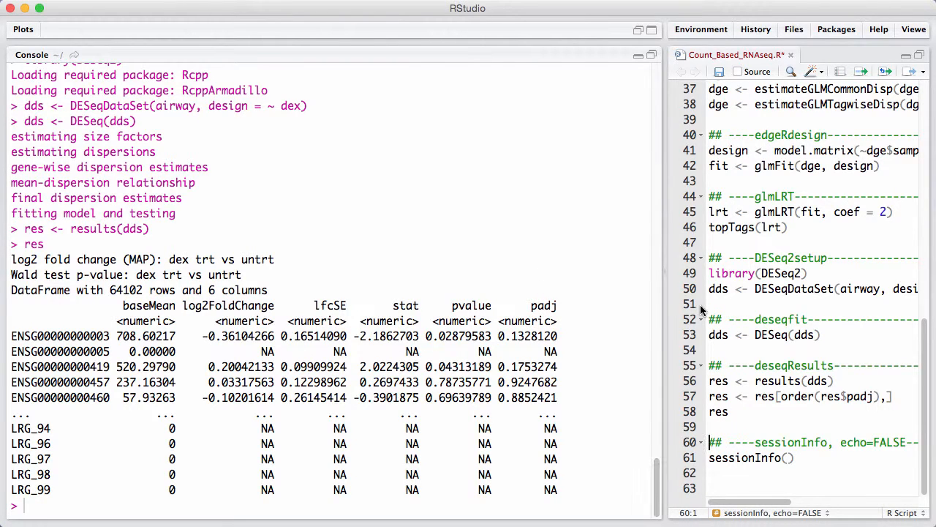